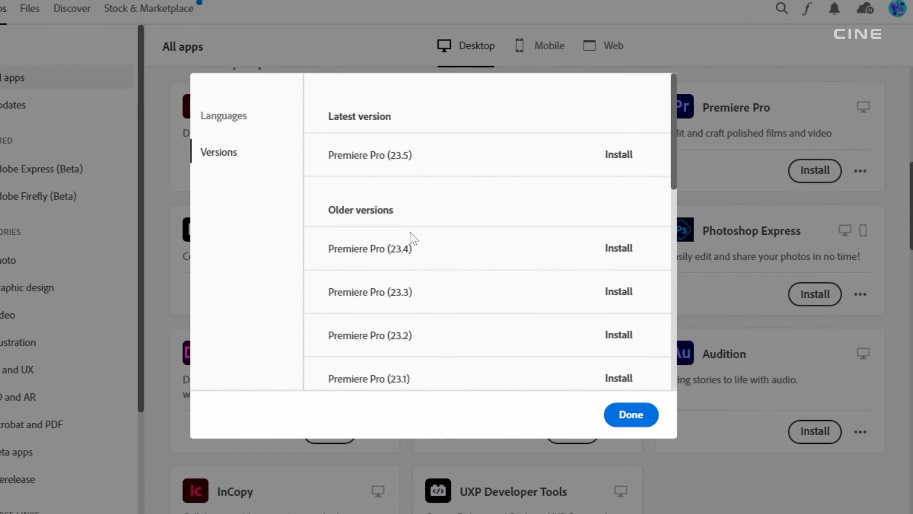
Install the older Premiere Pro 23.4 version and confirm disabling its auto-updates.
click(618, 248)
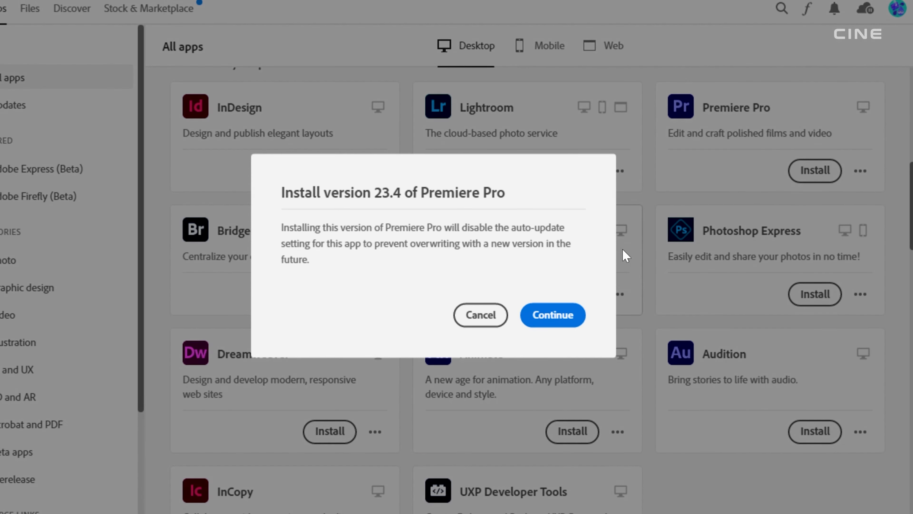
click(552, 315)
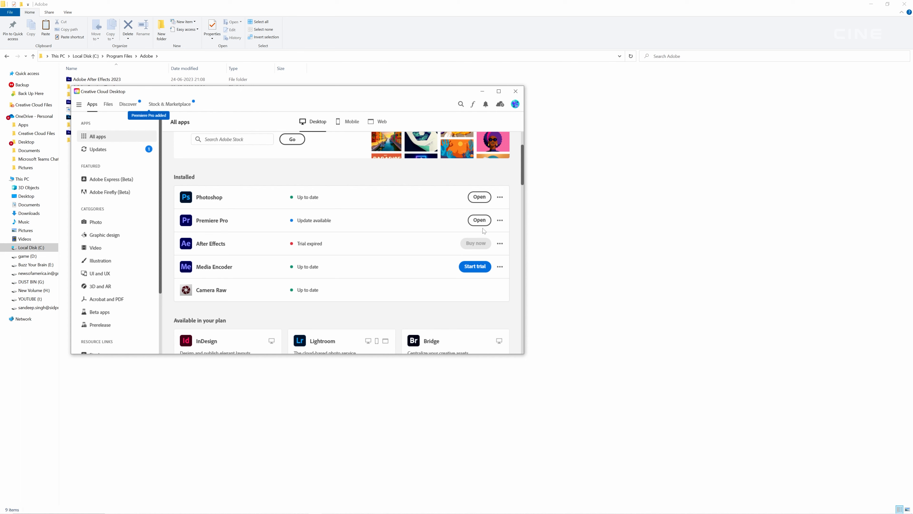
Launch the reinstalled Premiere Pro on the test project, then quit it again.
click(478, 220)
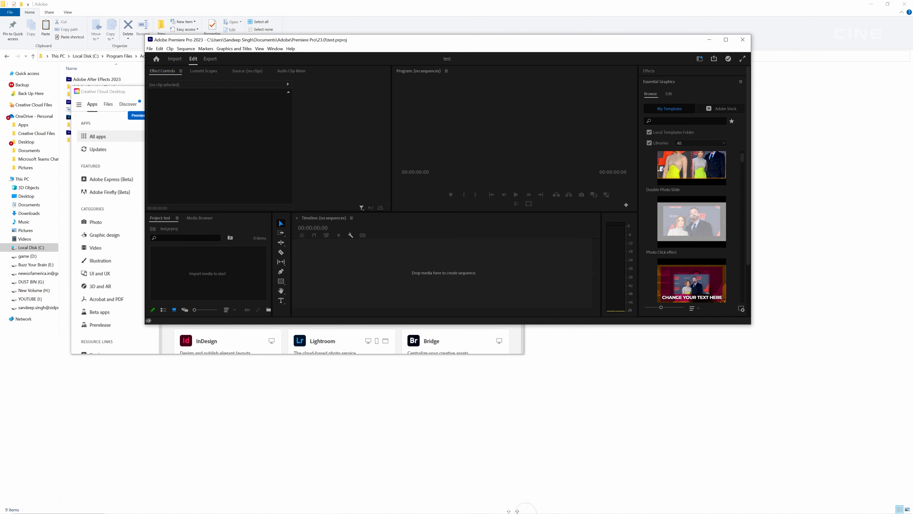
click(499, 220)
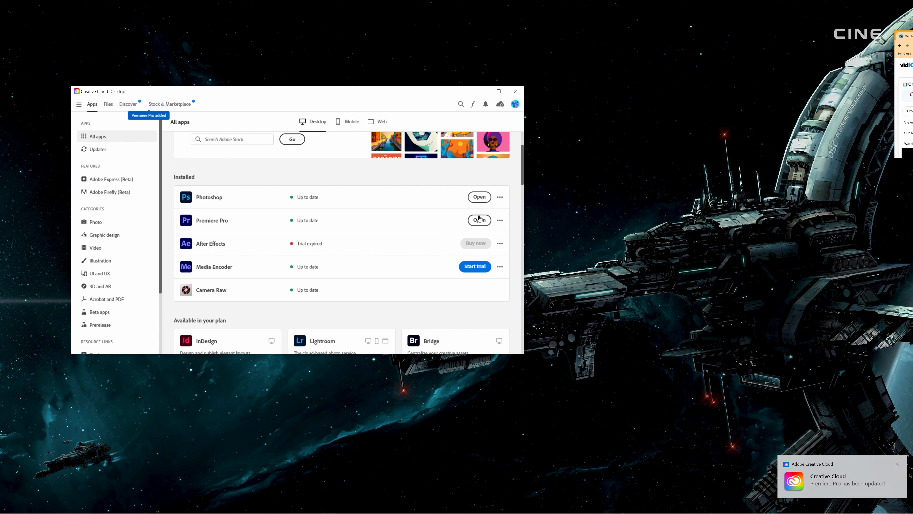
Launch the freshly updated Premiere Pro from the Installed list.
click(479, 220)
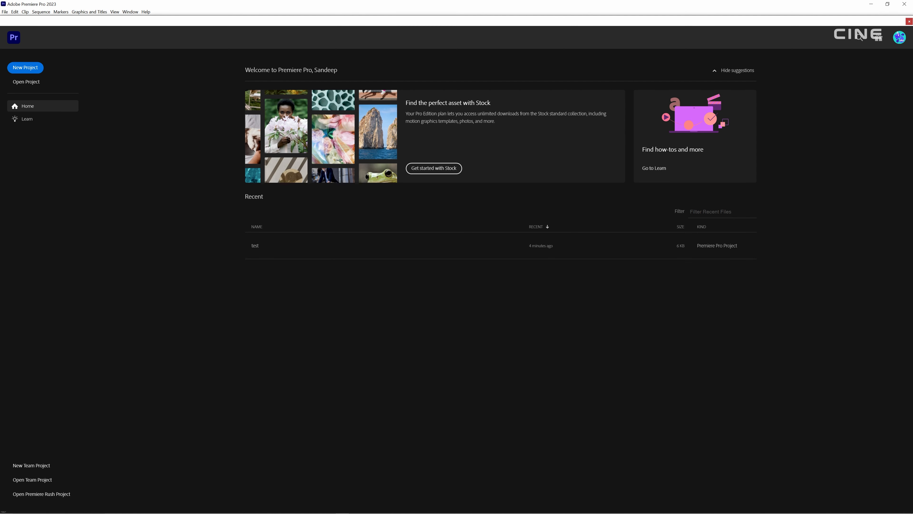
mouse_move(366, 251)
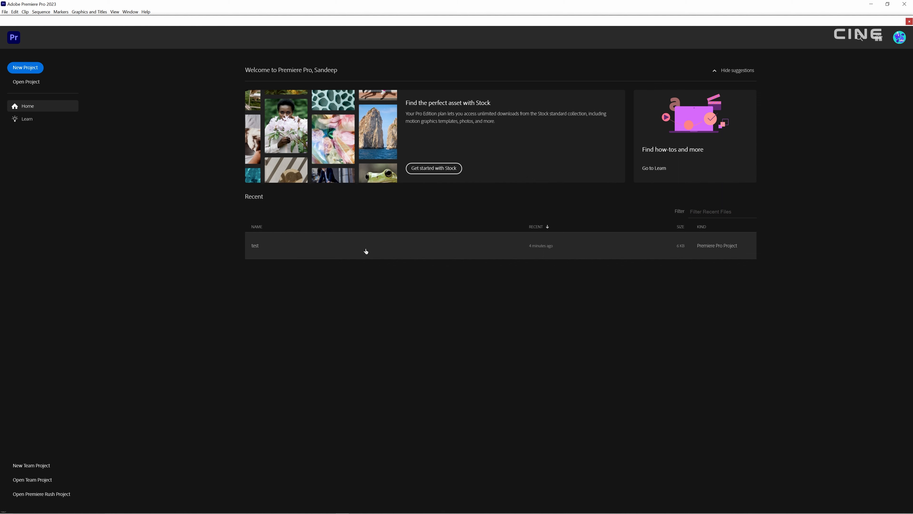
Open the recent 'test' project from the Premiere Pro home screen.
double_click(254, 246)
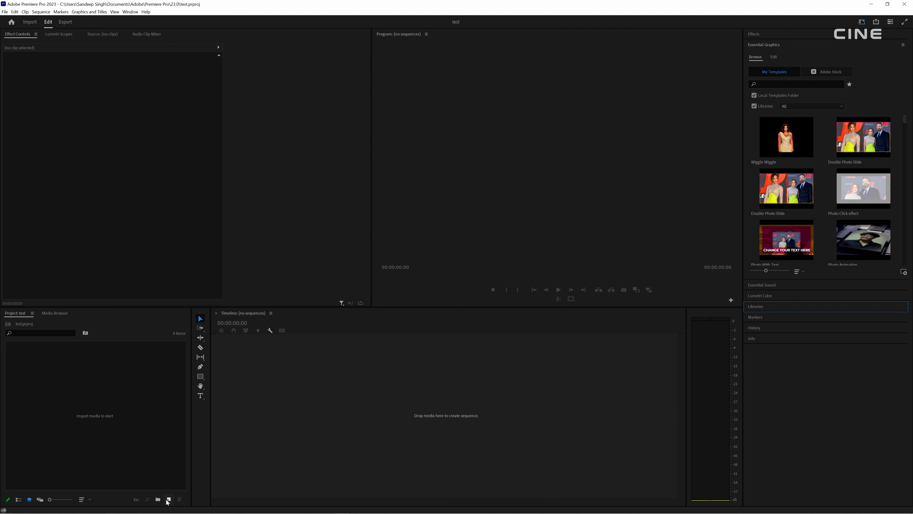
Create Sequence 01 from a DSLR 1080p preset in the test project.
click(167, 499)
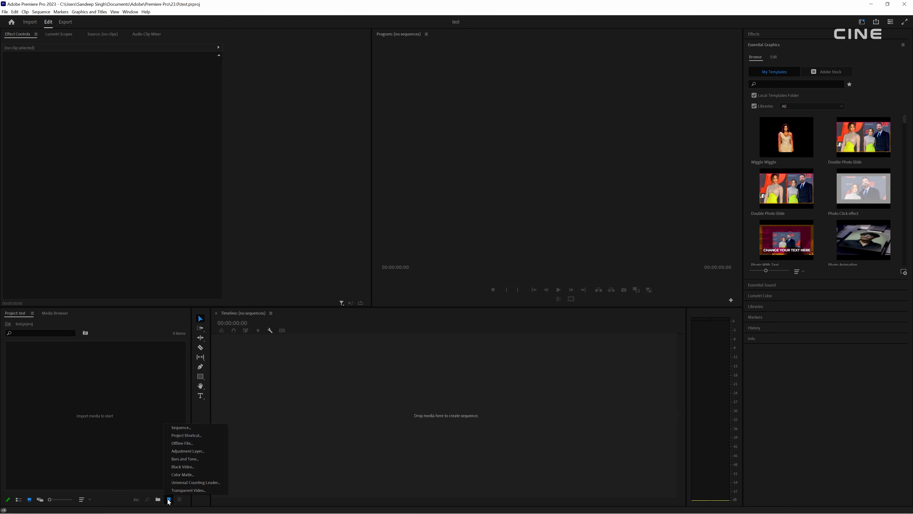
click(181, 427)
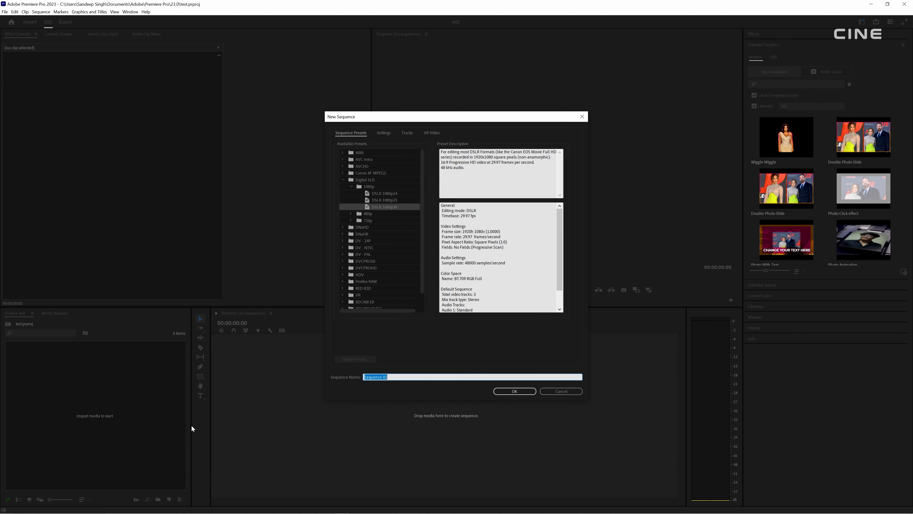
click(514, 391)
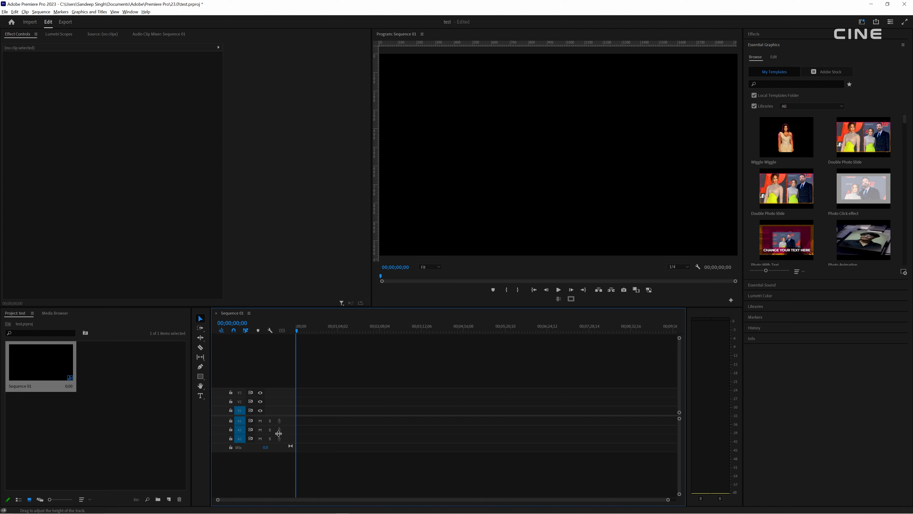
key(alt+tab)
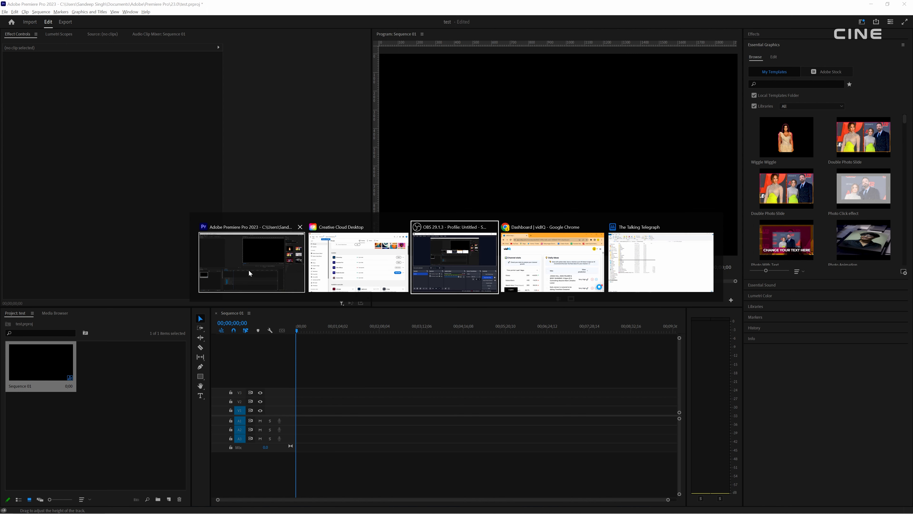